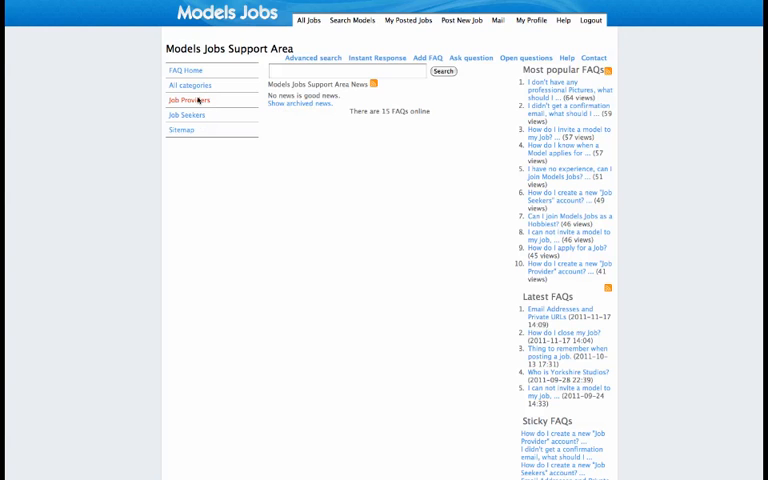
Filter the Support Area FAQ list to the Job Providers category from the sidebar
click(192, 100)
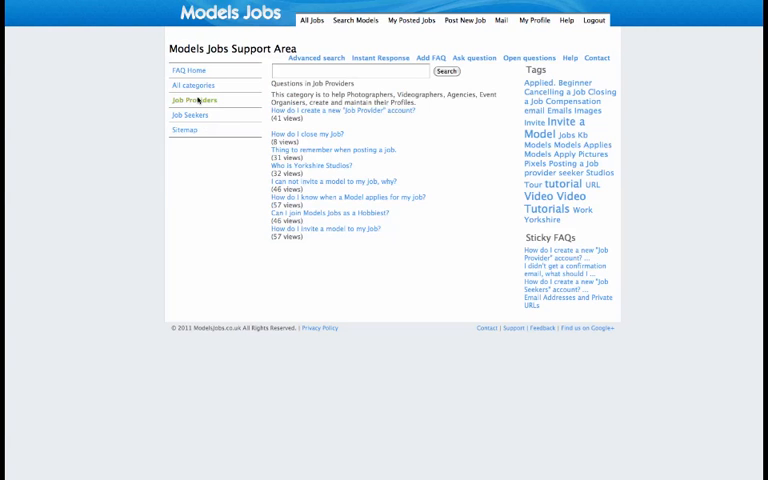